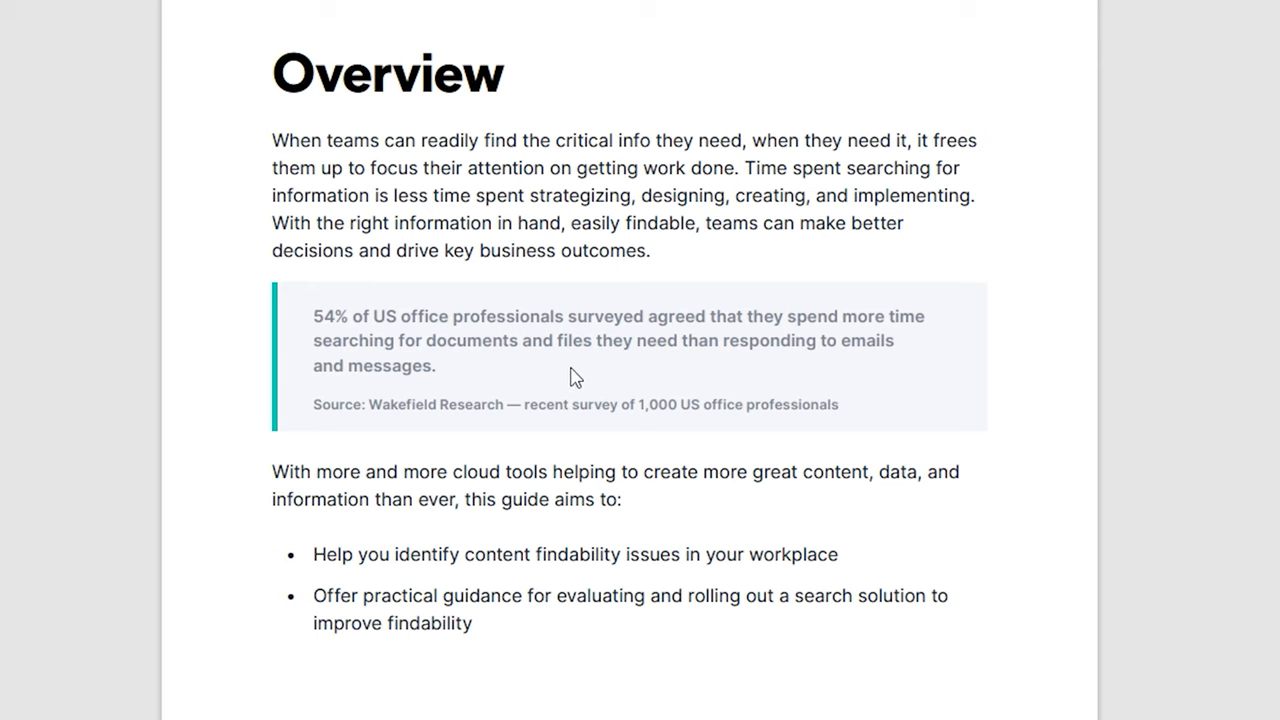
pyautogui.moveTo(872, 358)
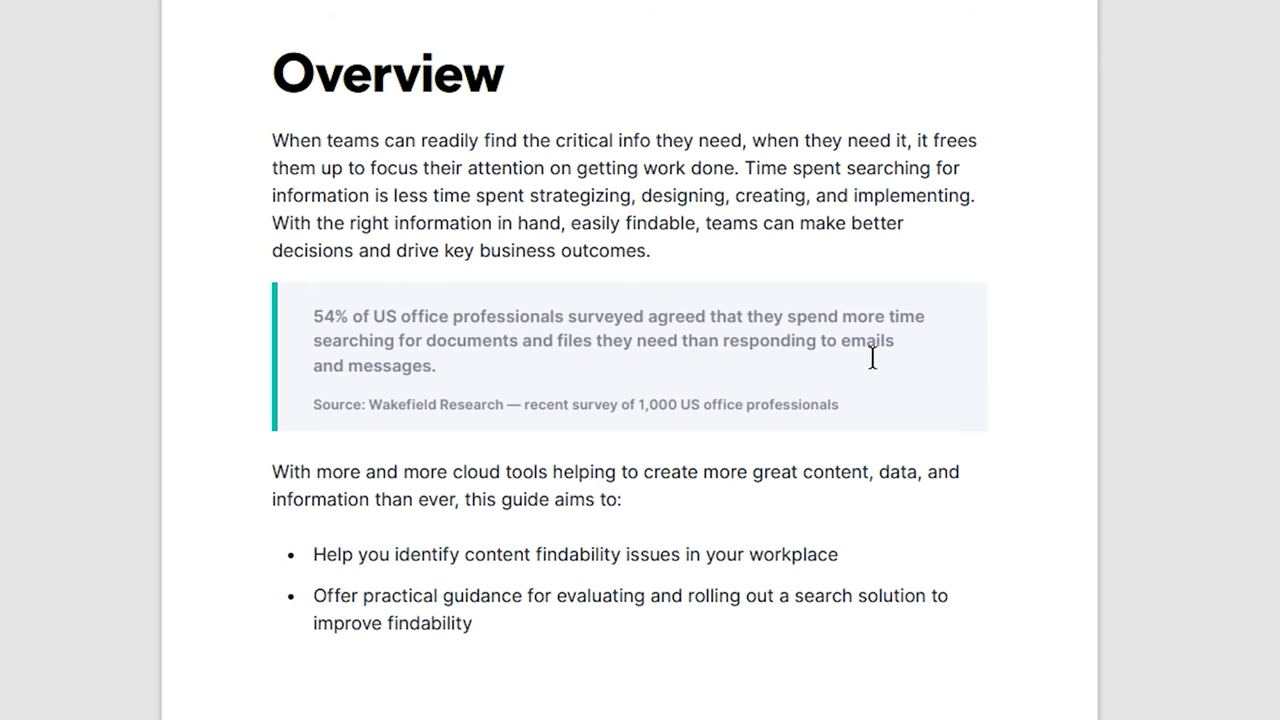
pyautogui.moveTo(339, 425)
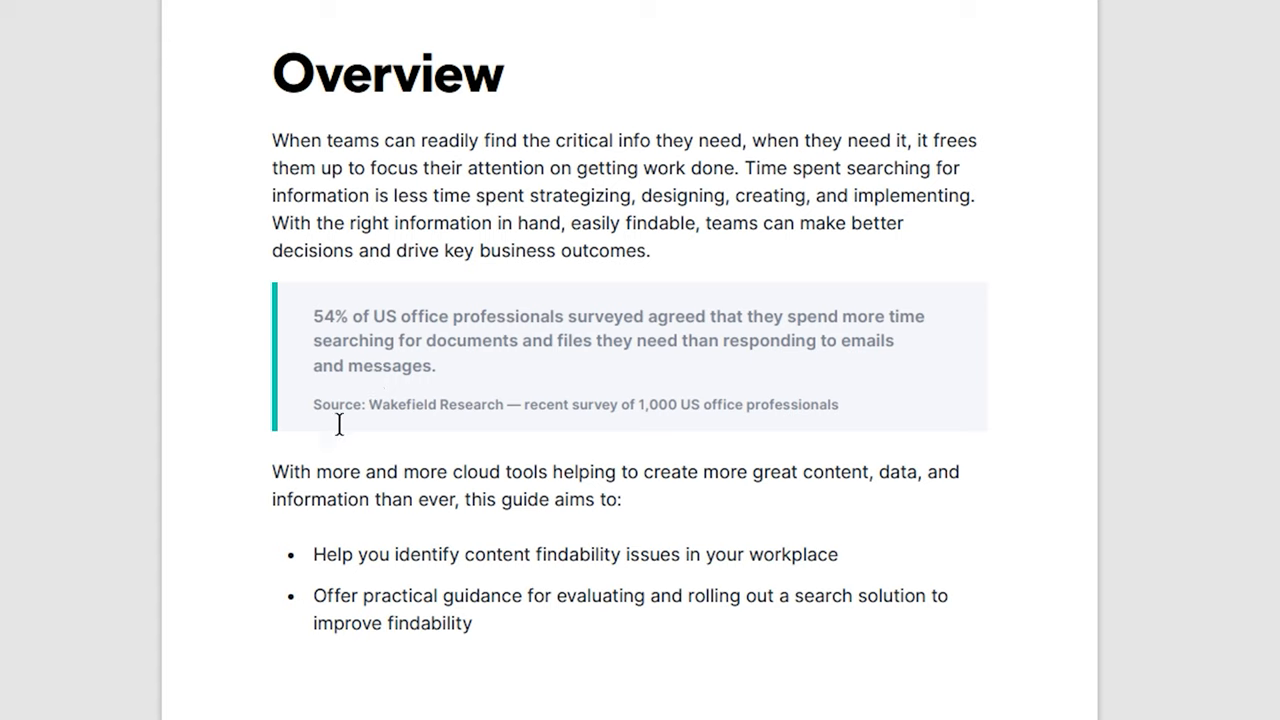
pyautogui.moveTo(598, 528)
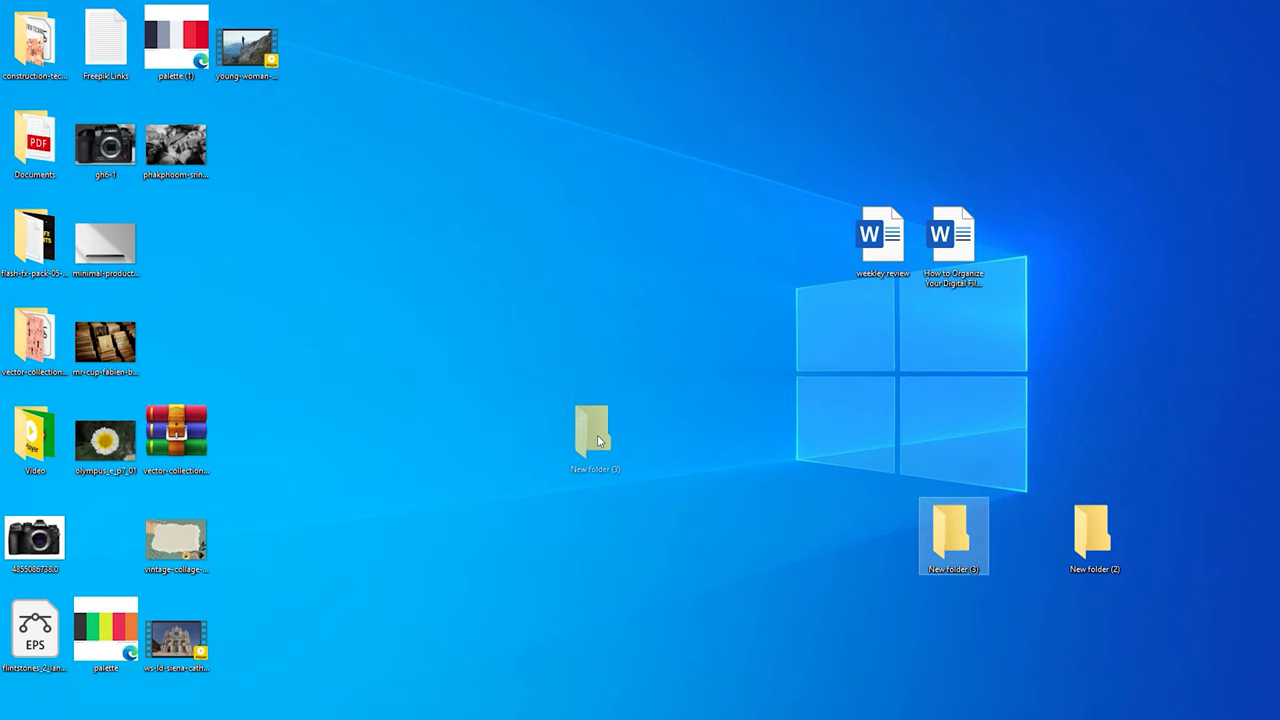
# Drag New folder (3) from the lower right to the desktop centre, left of the Windows logo
pyautogui.moveTo(953, 535); pyautogui.dragTo(600, 438)
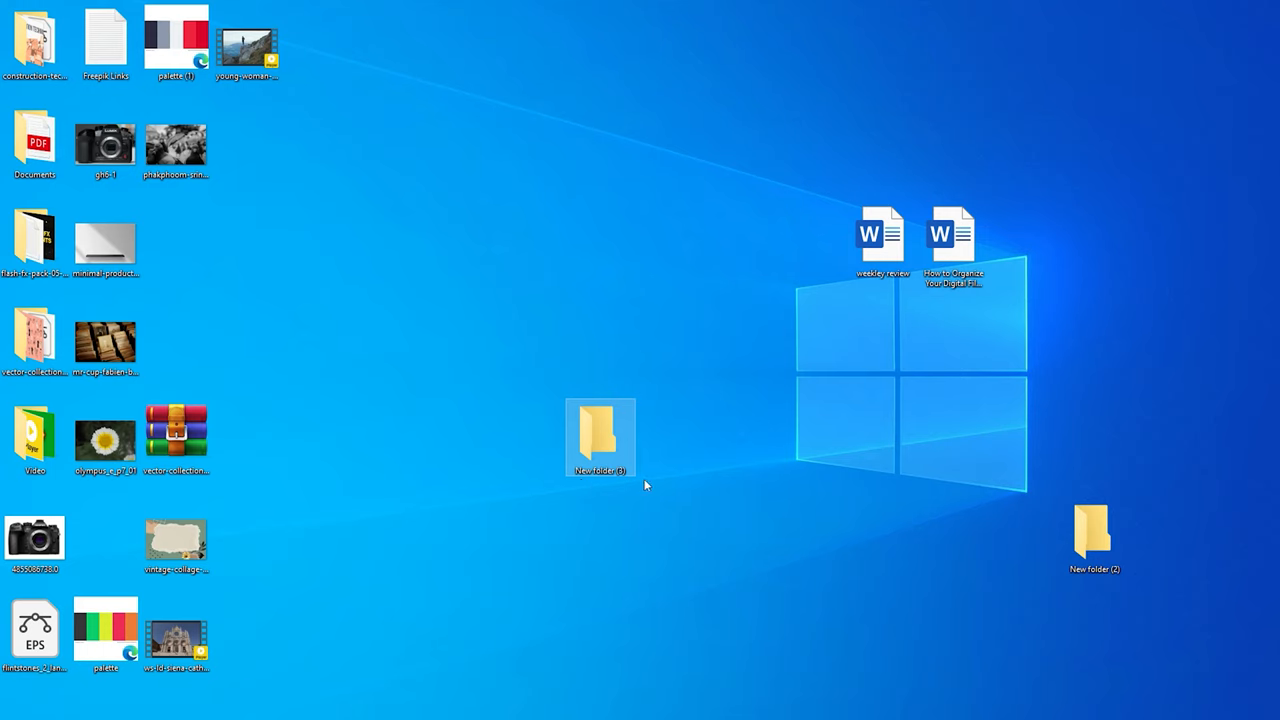
pyautogui.moveTo(650, 487)
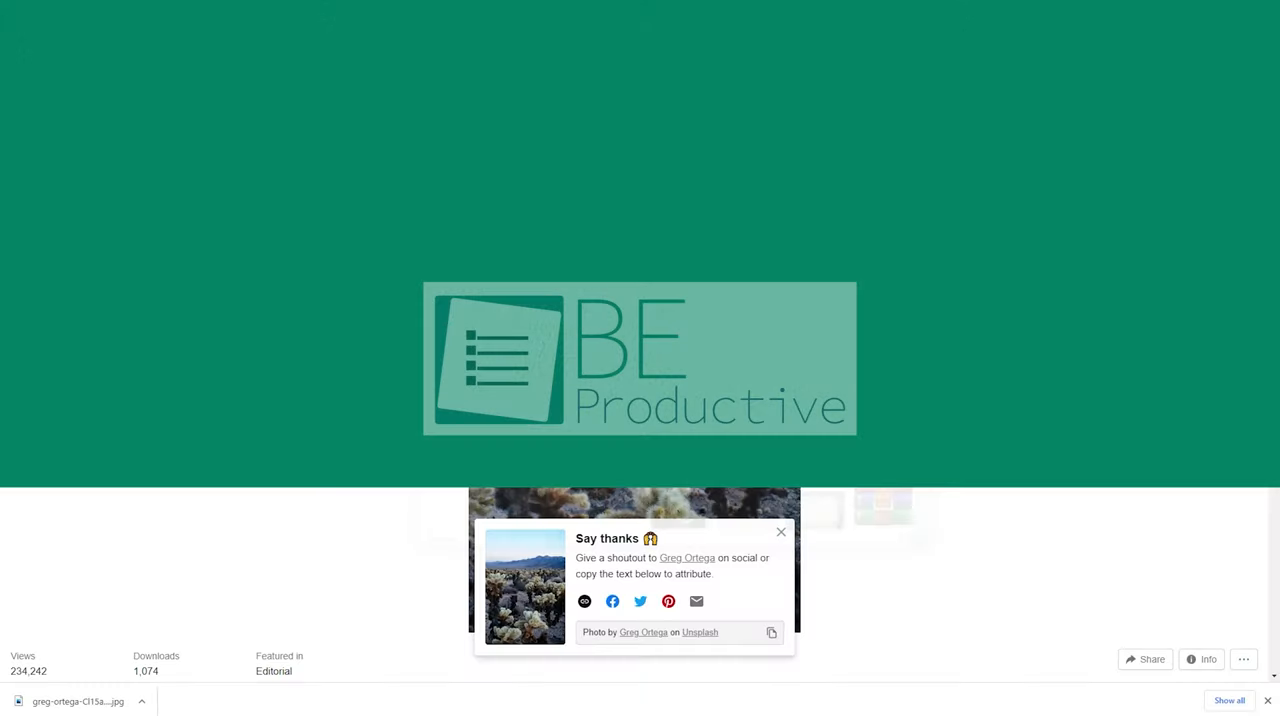
# Show the downloaded desert photo in the Downloads folder and start renaming it
pyautogui.click(141, 701)
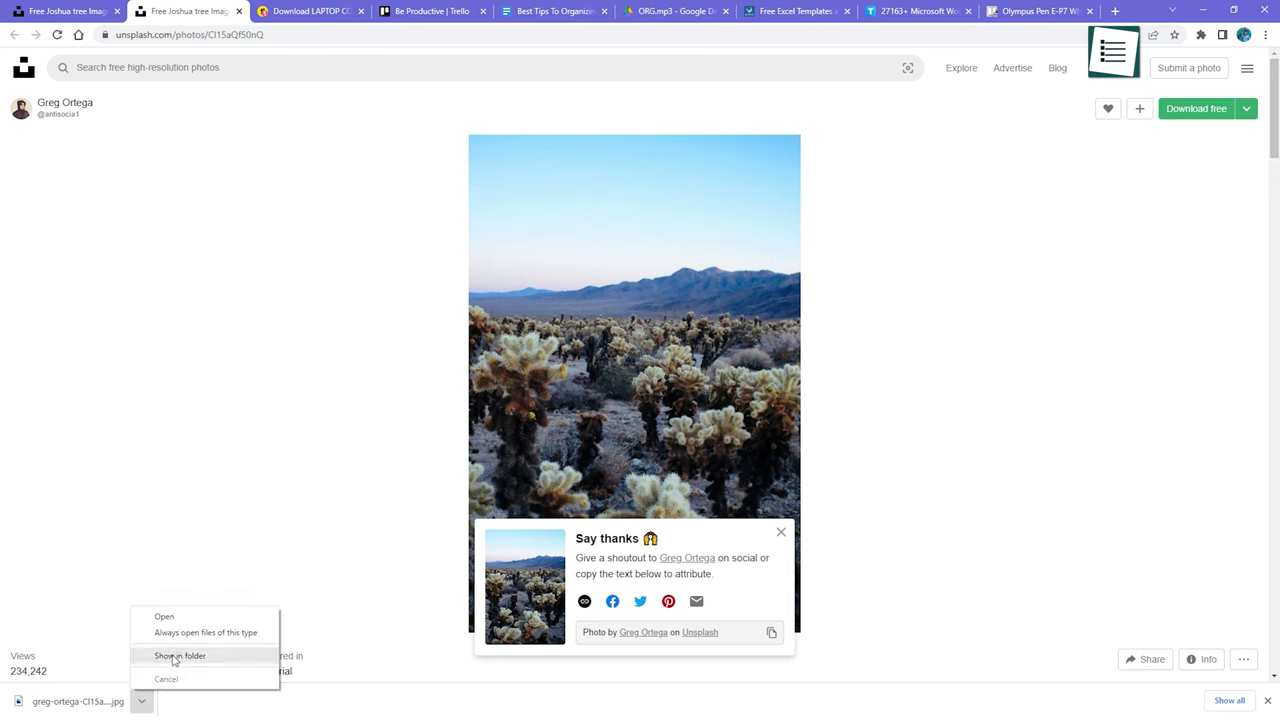
pyautogui.click(180, 655)
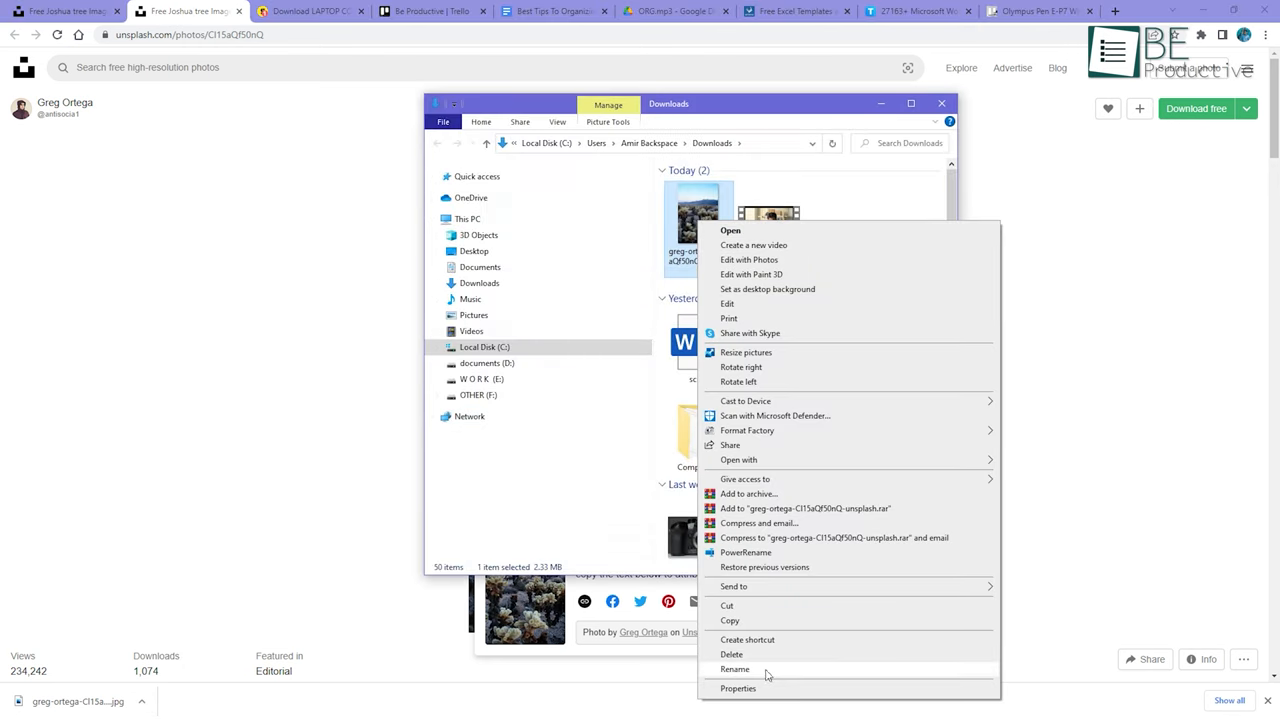
pyautogui.click(735, 669)
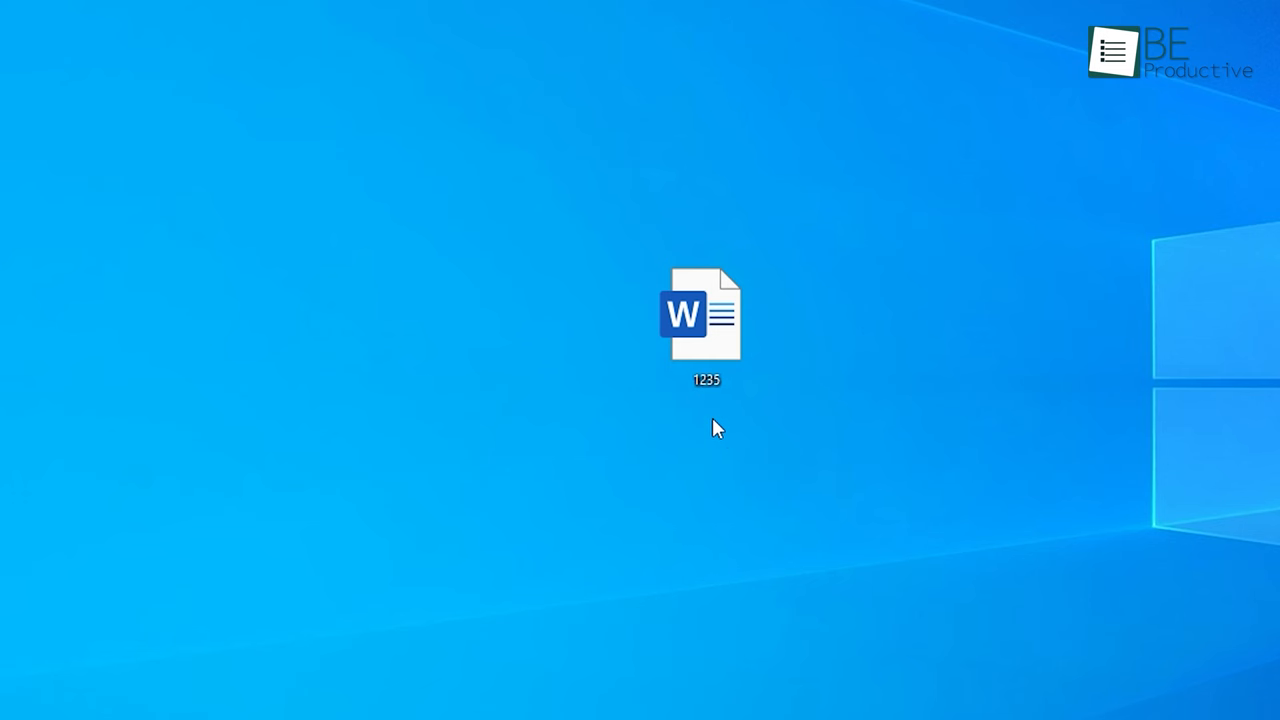
# Select a desktop item to give it a descriptive name
pyautogui.click(706, 314)
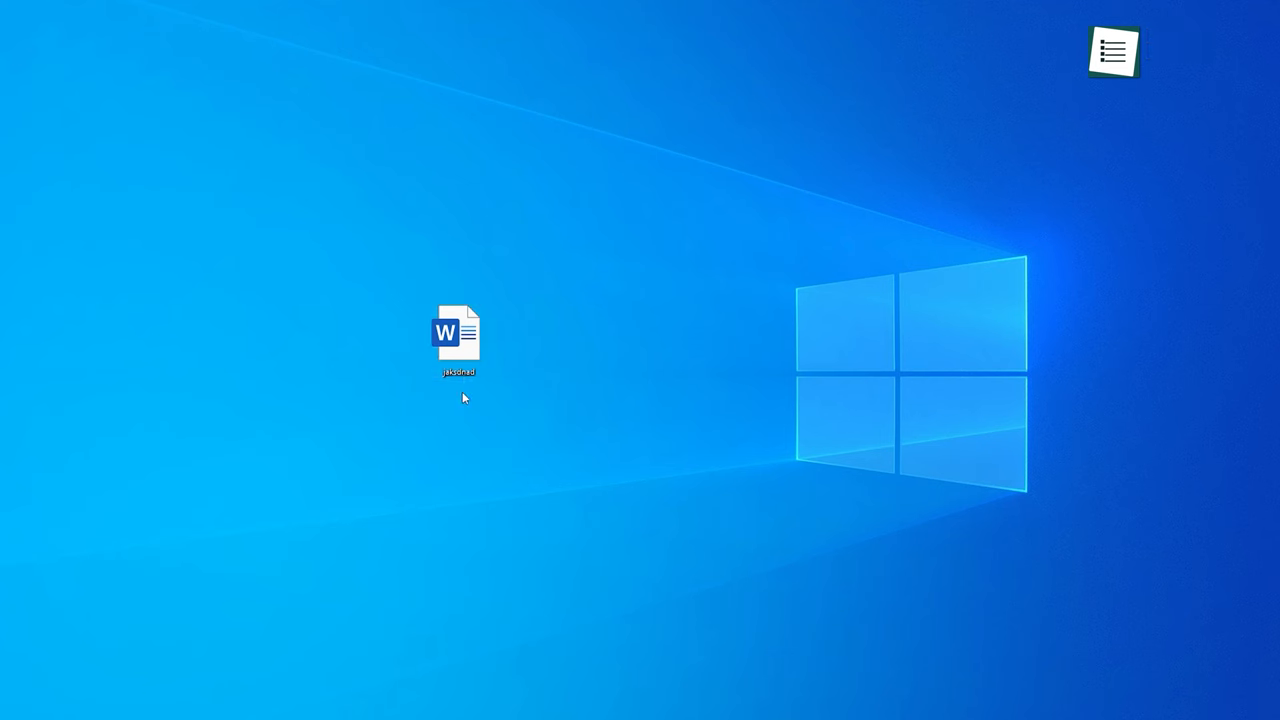
pyautogui.moveTo(978, 541)
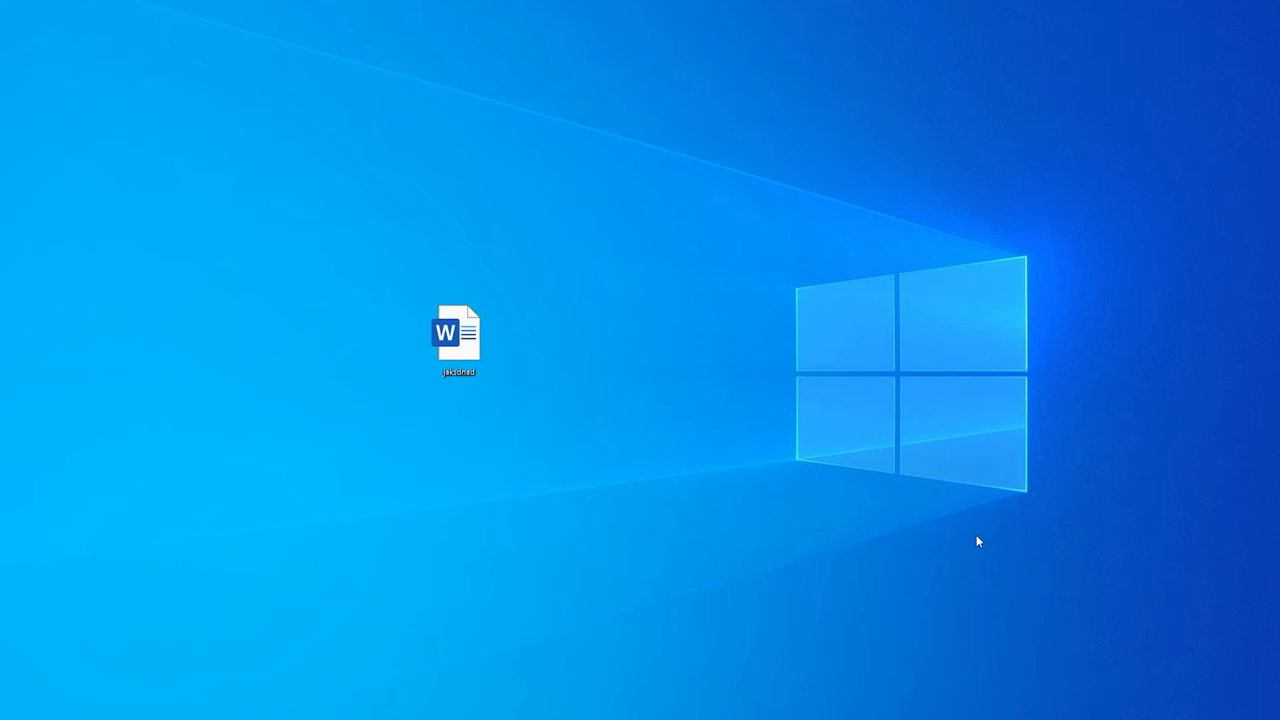
pyautogui.moveTo(446, 389)
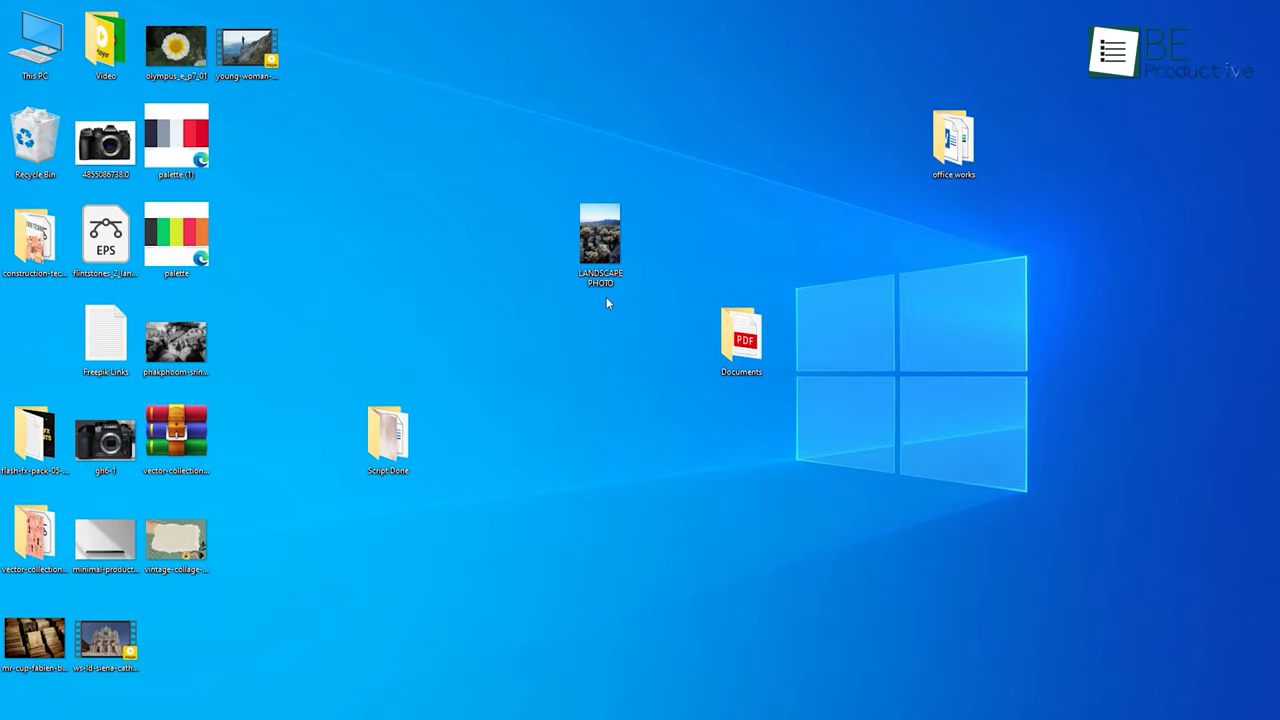
pyautogui.moveTo(619, 312)
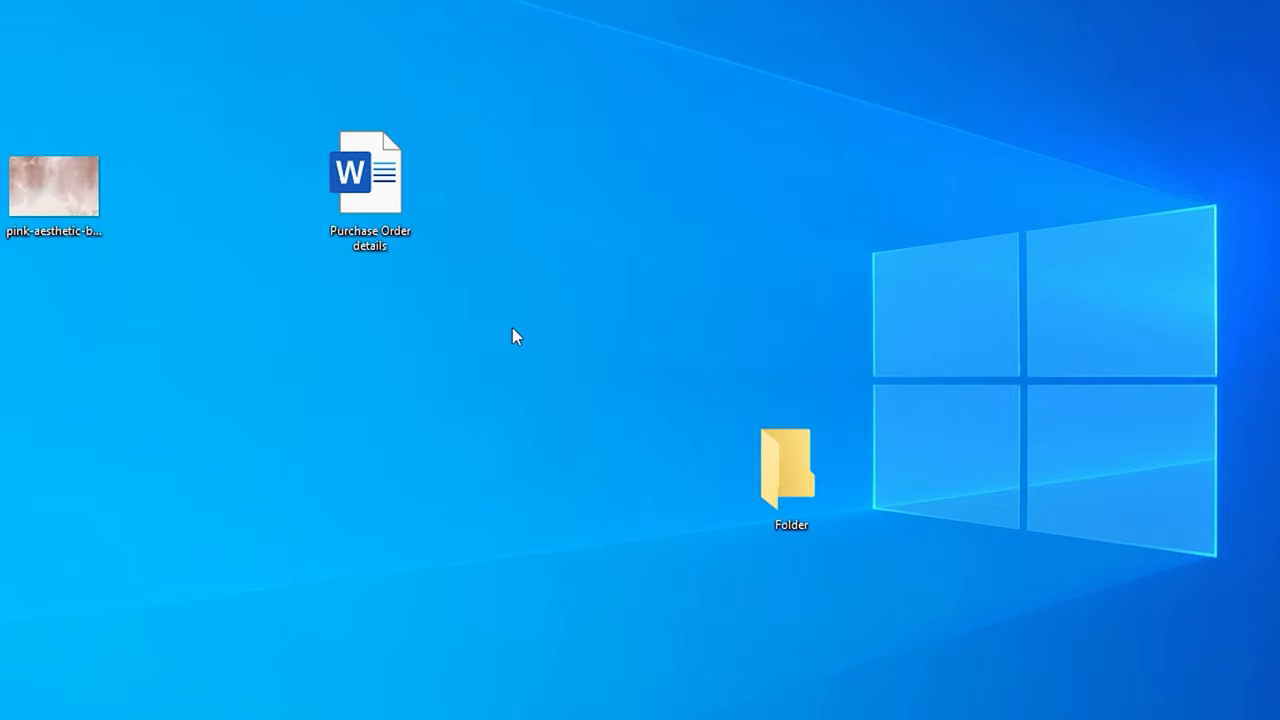
# Box-select the pink image and both camera Word documents and drop them onto New folder (3)
pyautogui.click(370, 175)
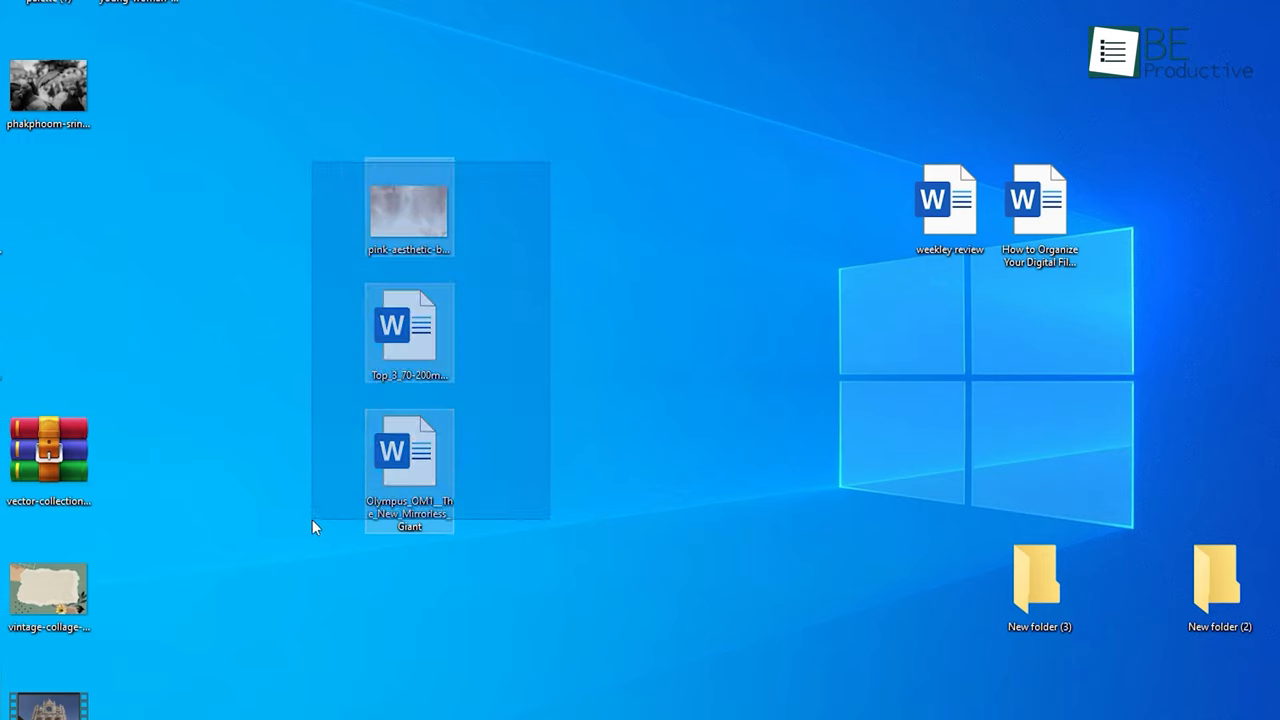
pyautogui.moveTo(408, 330); pyautogui.dragTo(1030, 575)
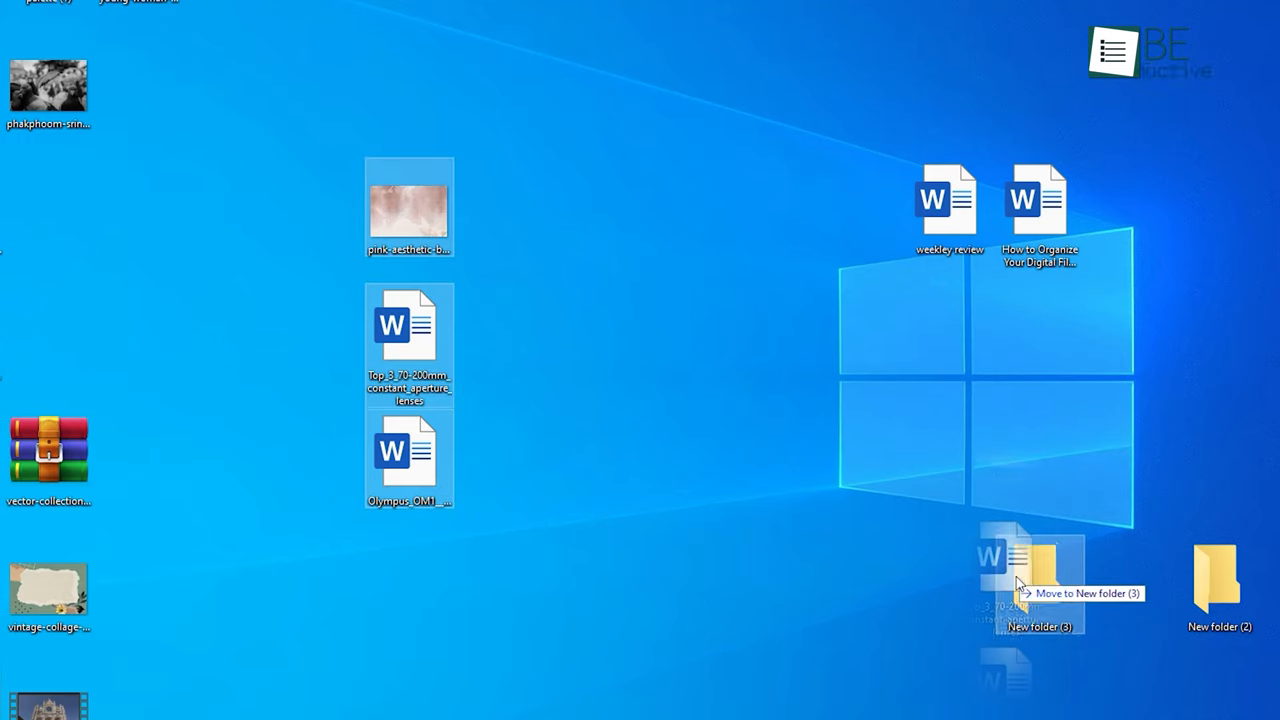
pyautogui.moveTo(1015, 560); pyautogui.dragTo(582, 460)
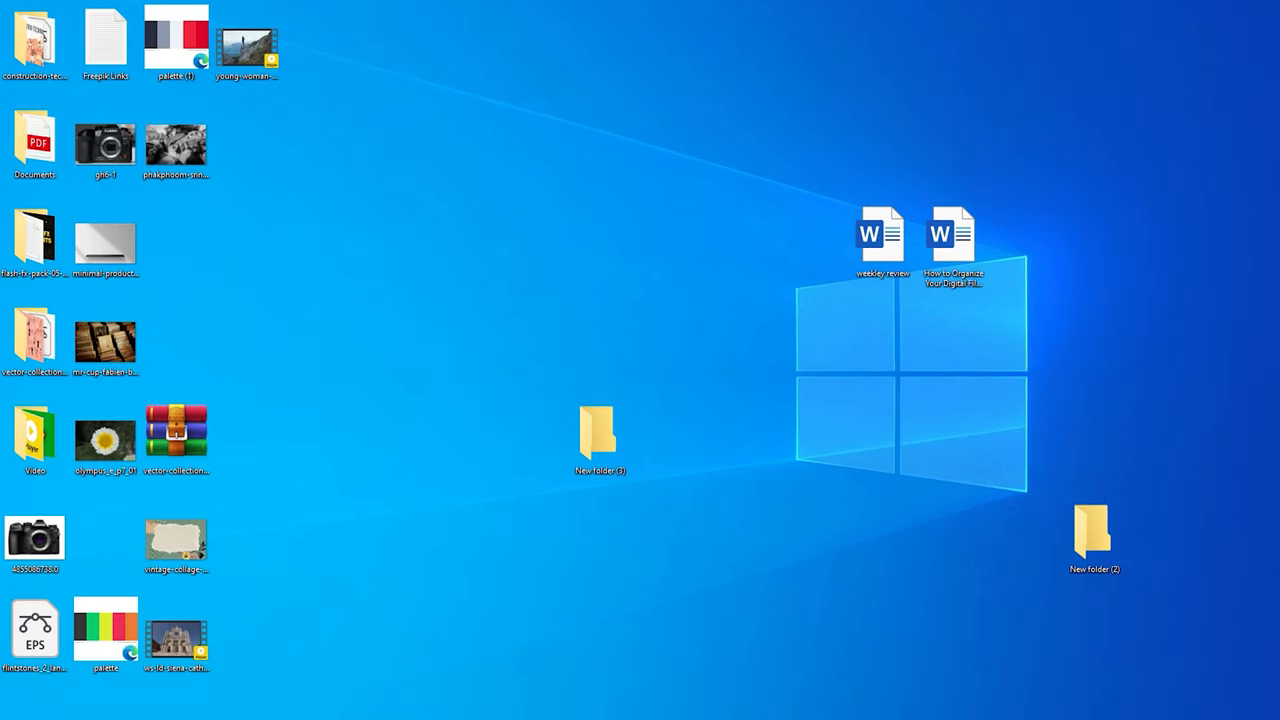
pyautogui.click(597, 432)
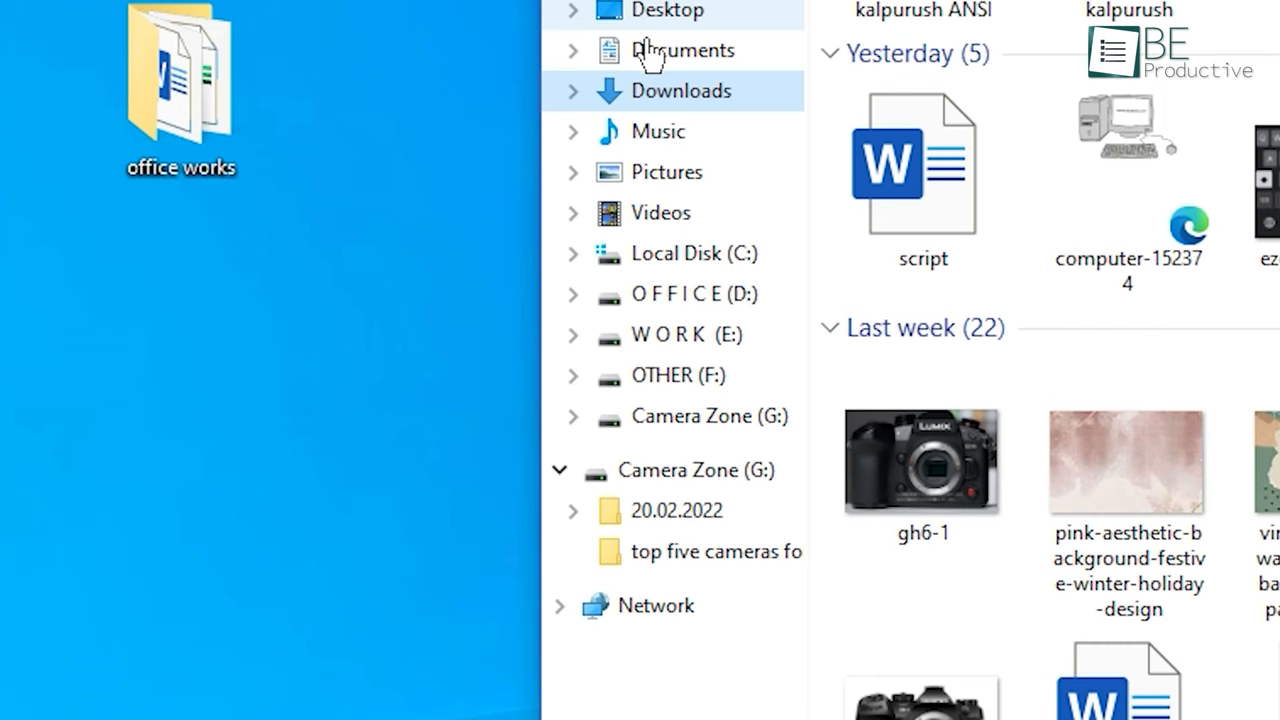
pyautogui.moveTo(650, 55)
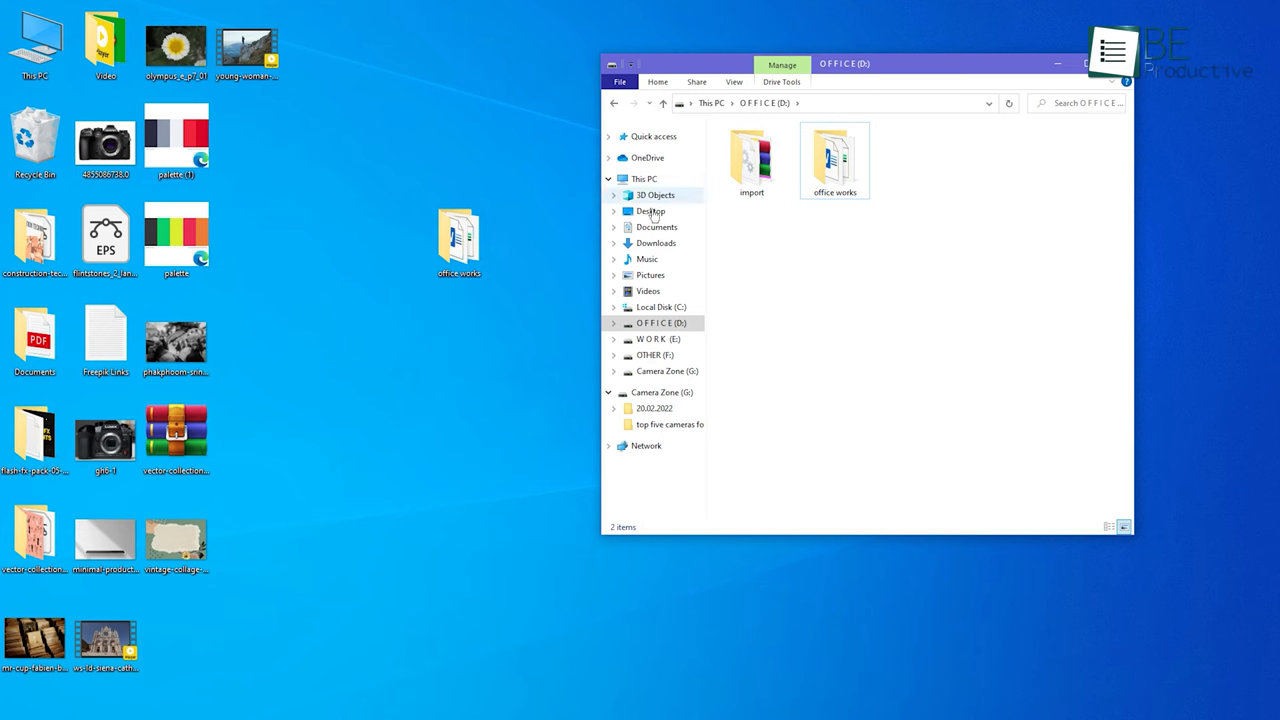
# Go from Desktop to This PC and open the documents (D:) drive
pyautogui.click(650, 211)
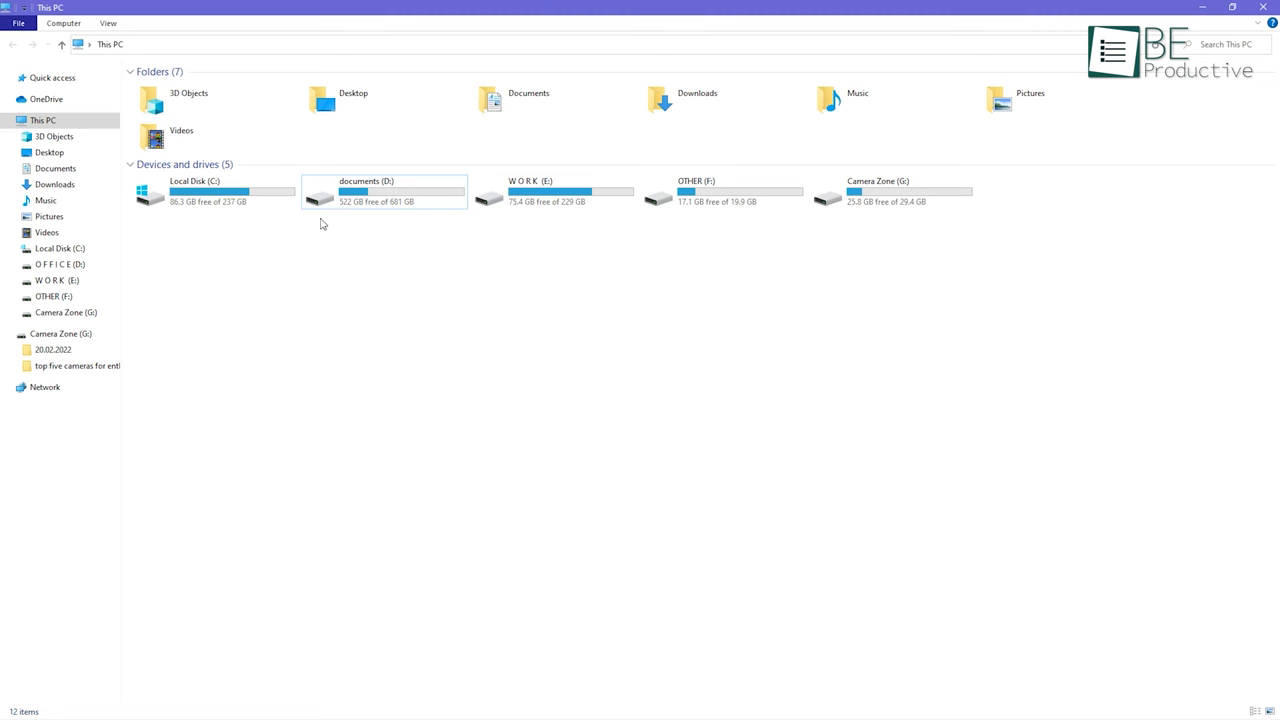
pyautogui.click(383, 191)
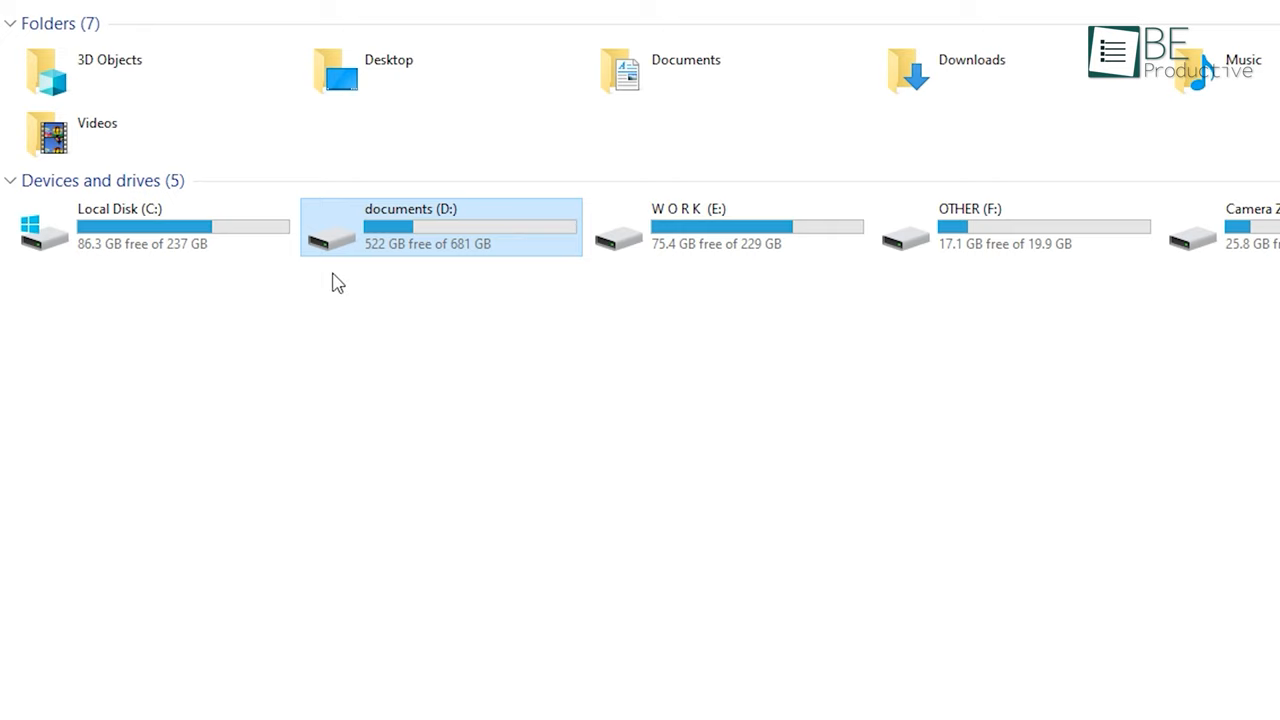
pyautogui.doubleClick(440, 226)
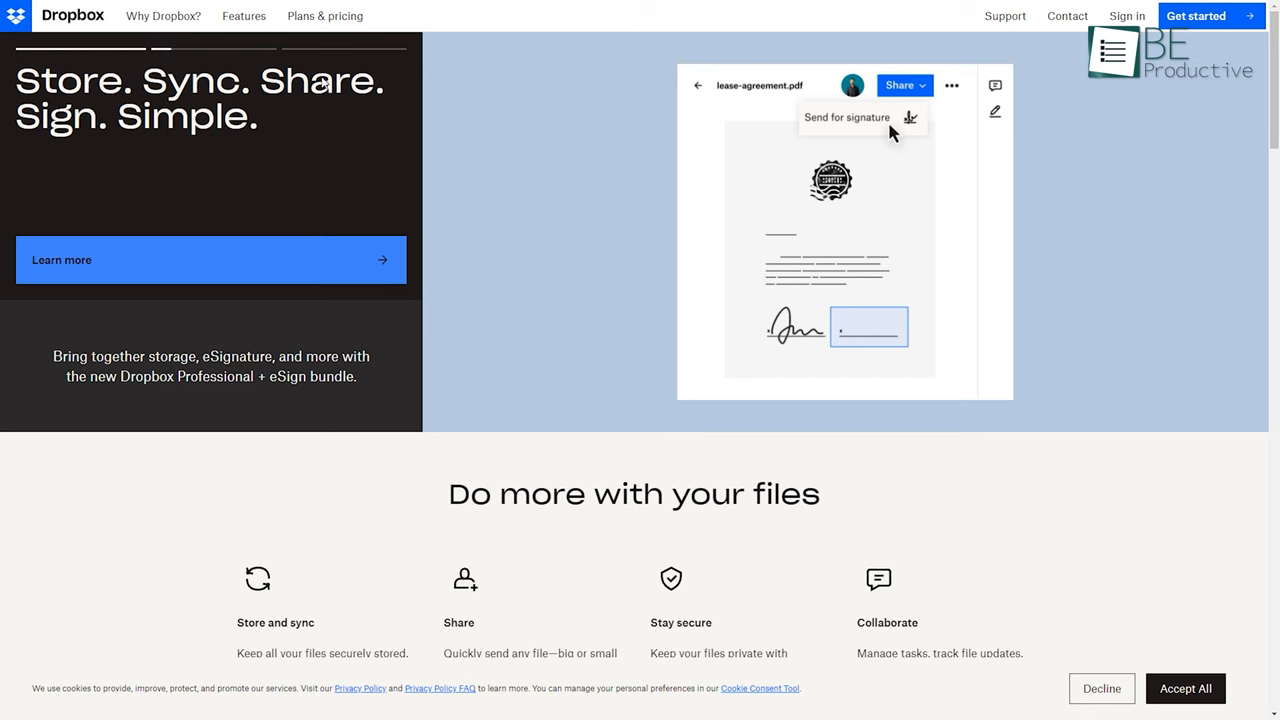
pyautogui.scroll(-3)
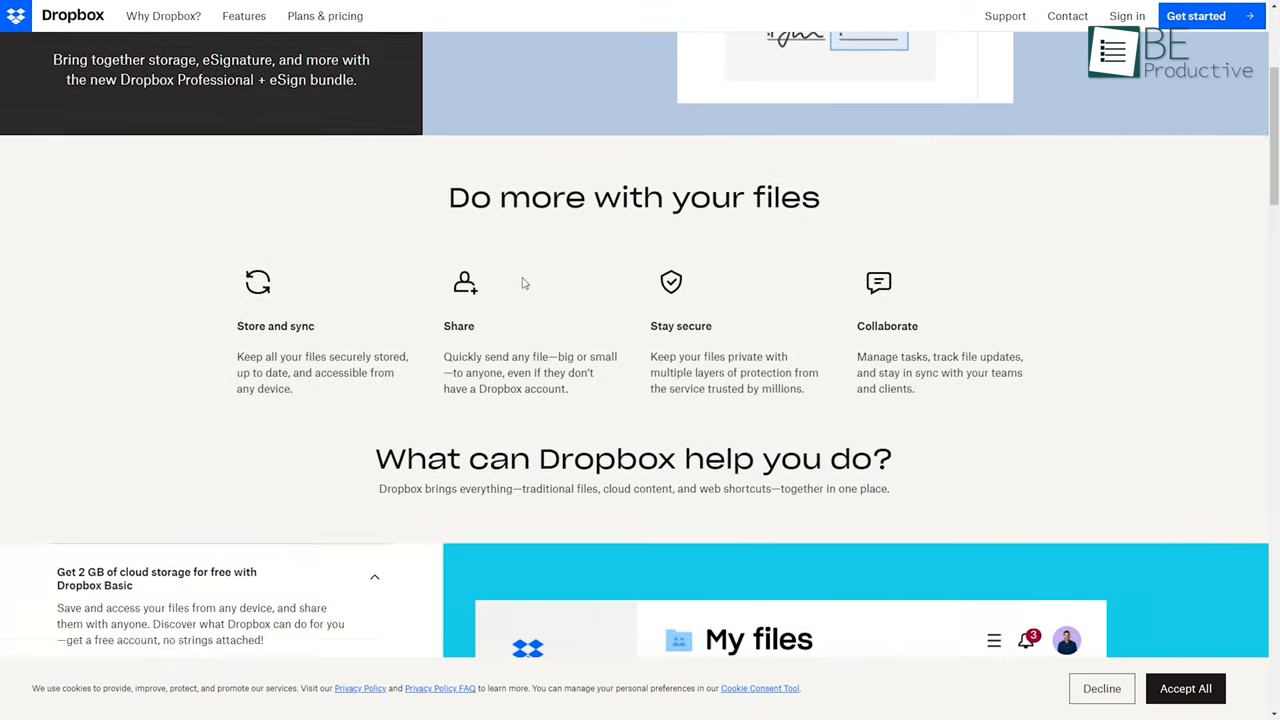
pyautogui.scroll(-3)
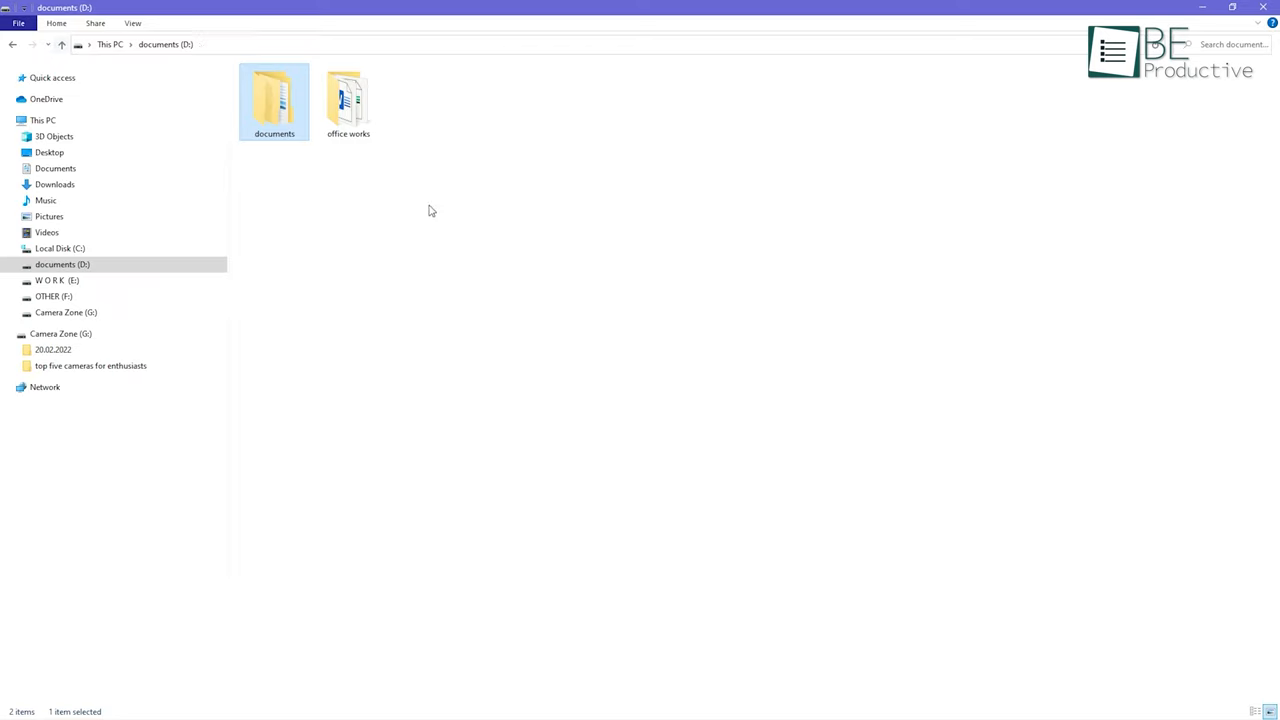
# Deselect the documents folder and view the OFFICE drive's documents, import and office works folders
pyautogui.click(357, 180)
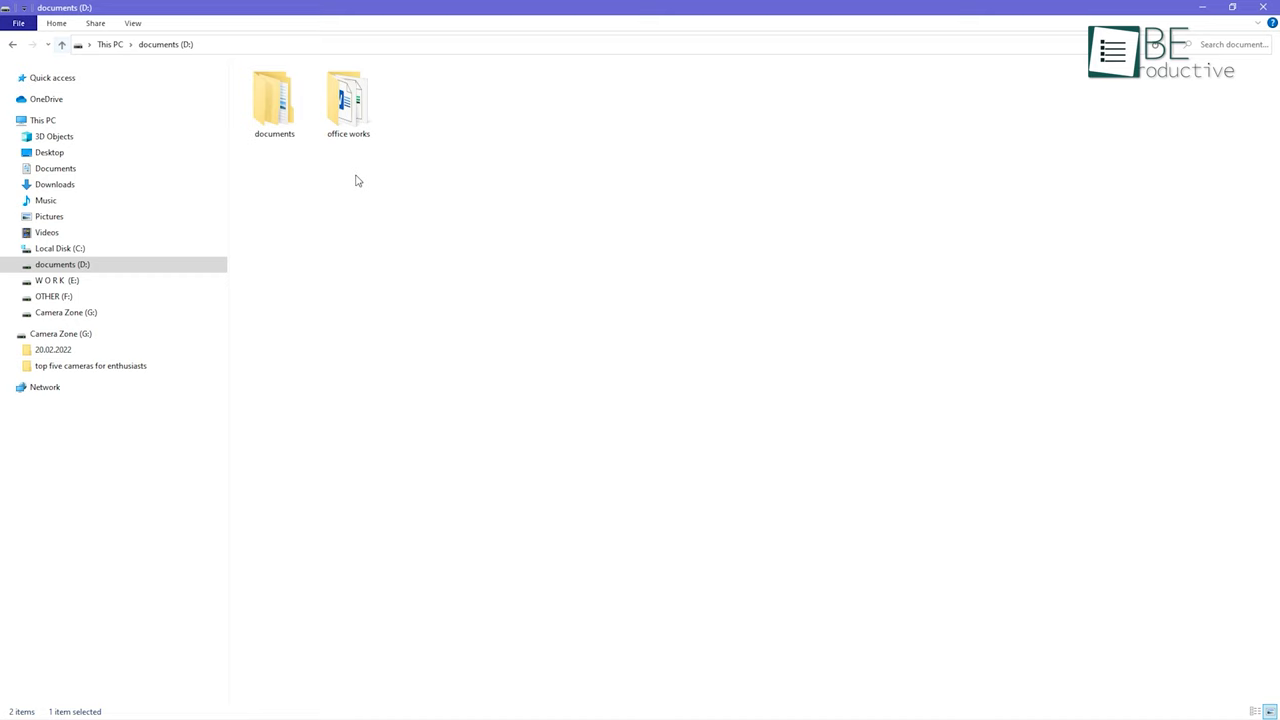
pyautogui.doubleClick(274, 95)
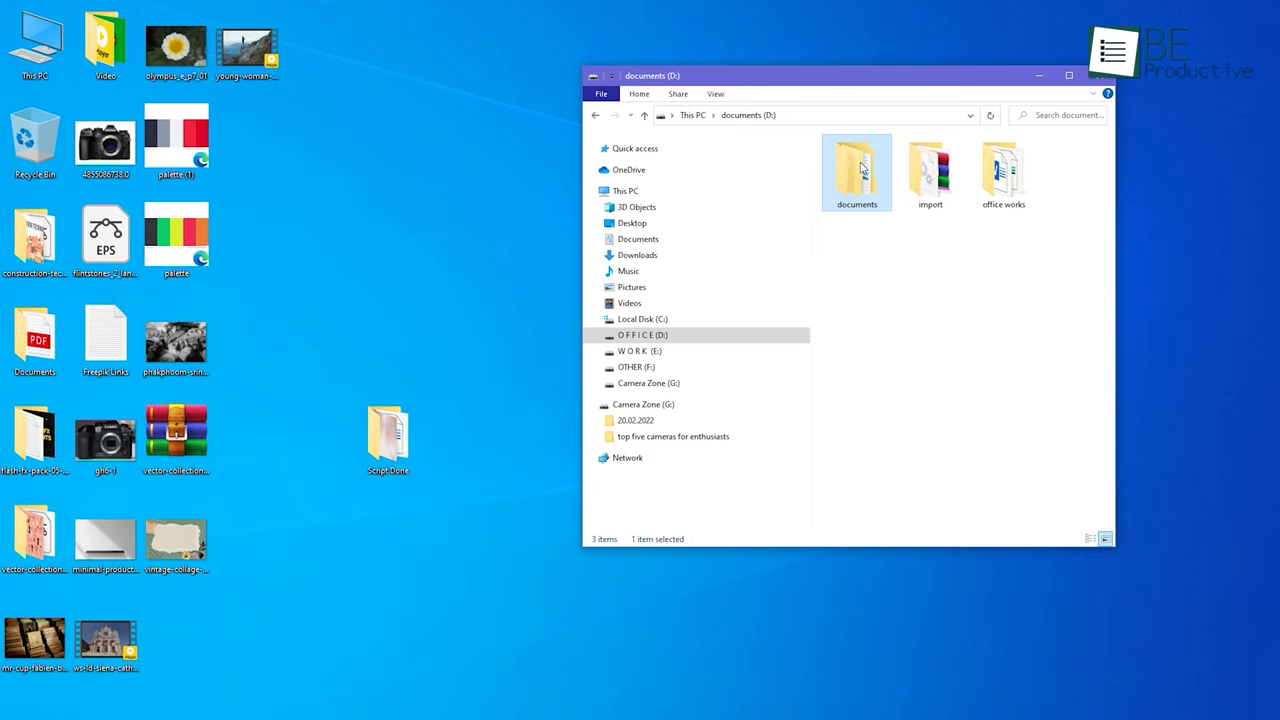
# Inside documents, create a 'january 2022' folder beside dec 2021 and open it
pyautogui.doubleClick(856, 170)
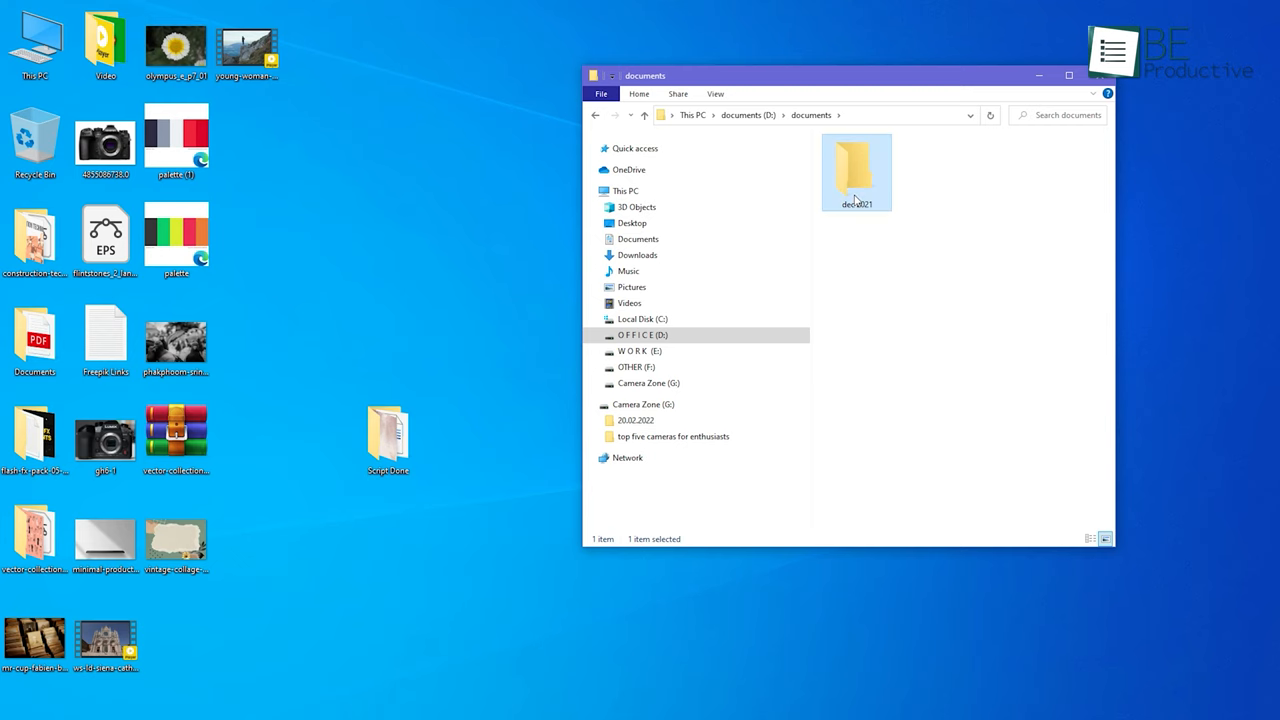
pyautogui.rightClick(856, 171)
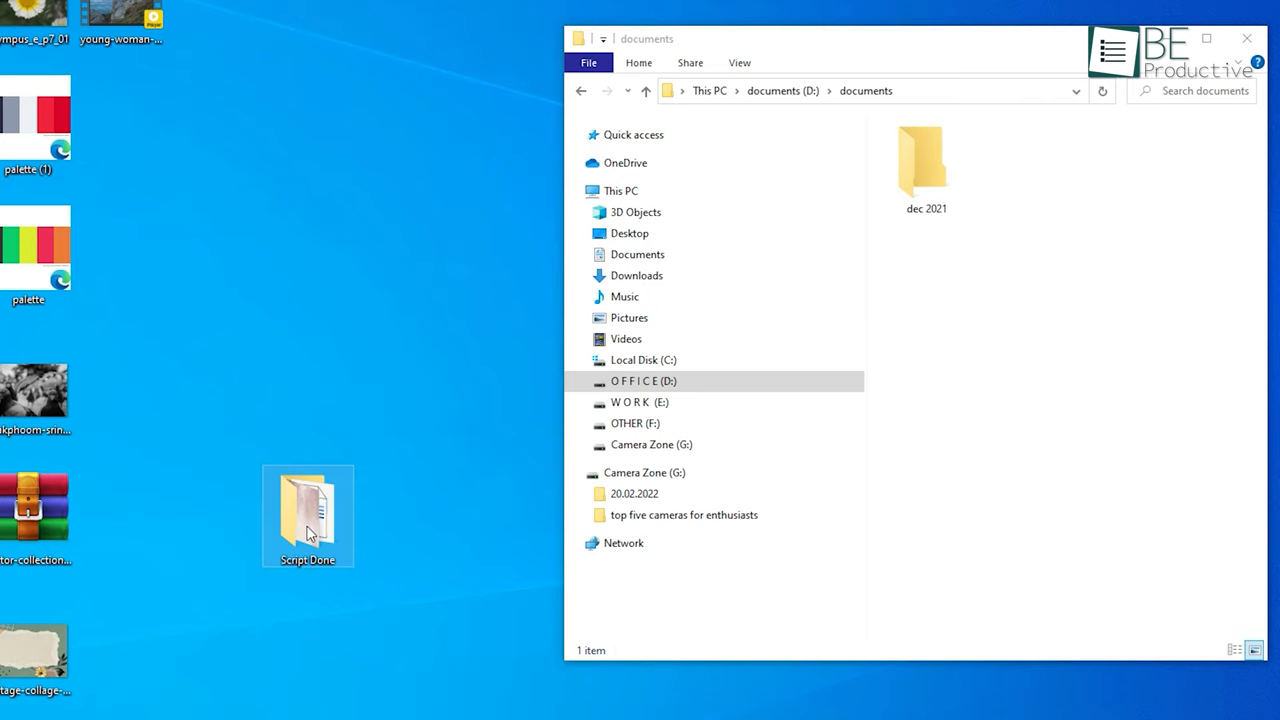
pyautogui.click(925, 165)
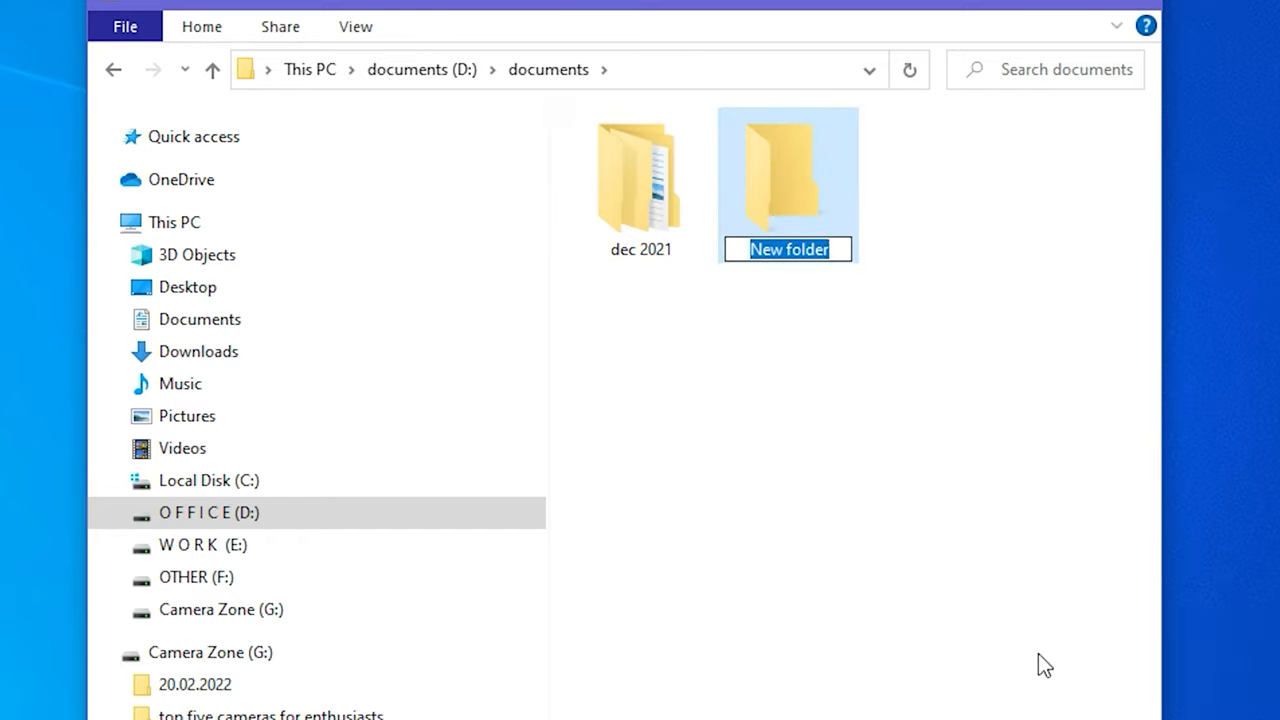
pyautogui.write('january 2022')
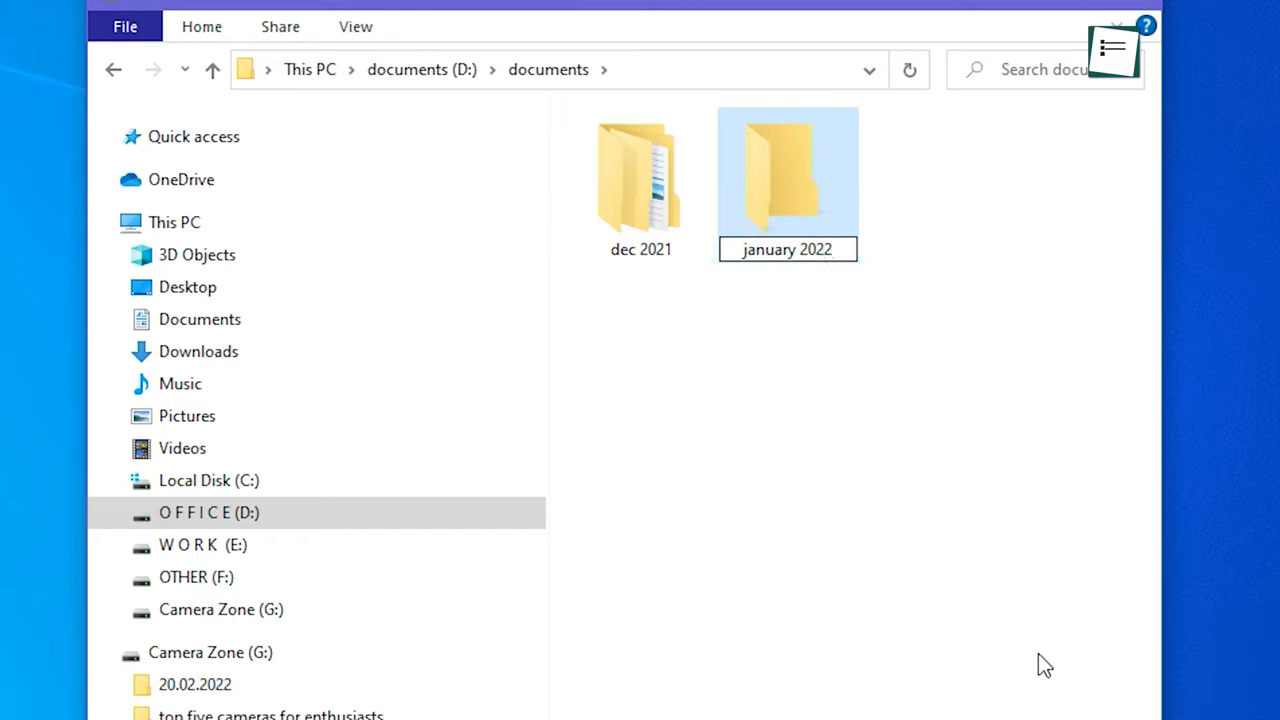
pyautogui.click(1067, 75)
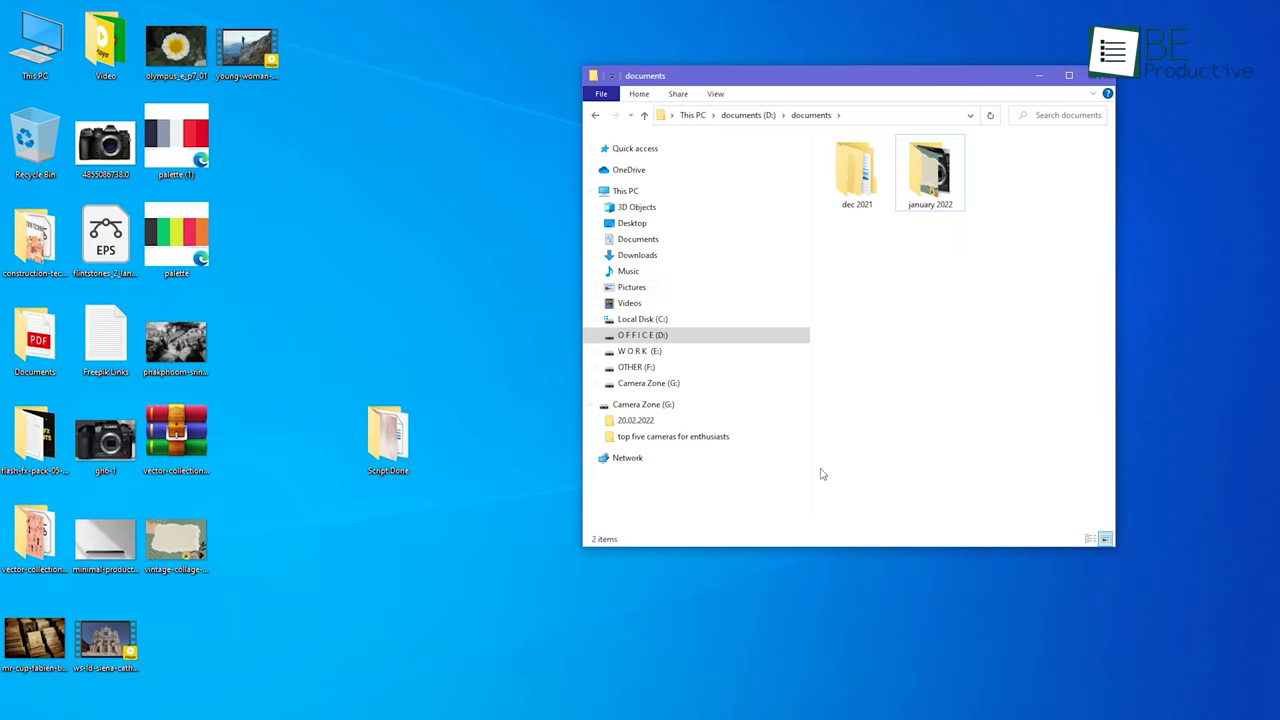
pyautogui.moveTo(895, 289)
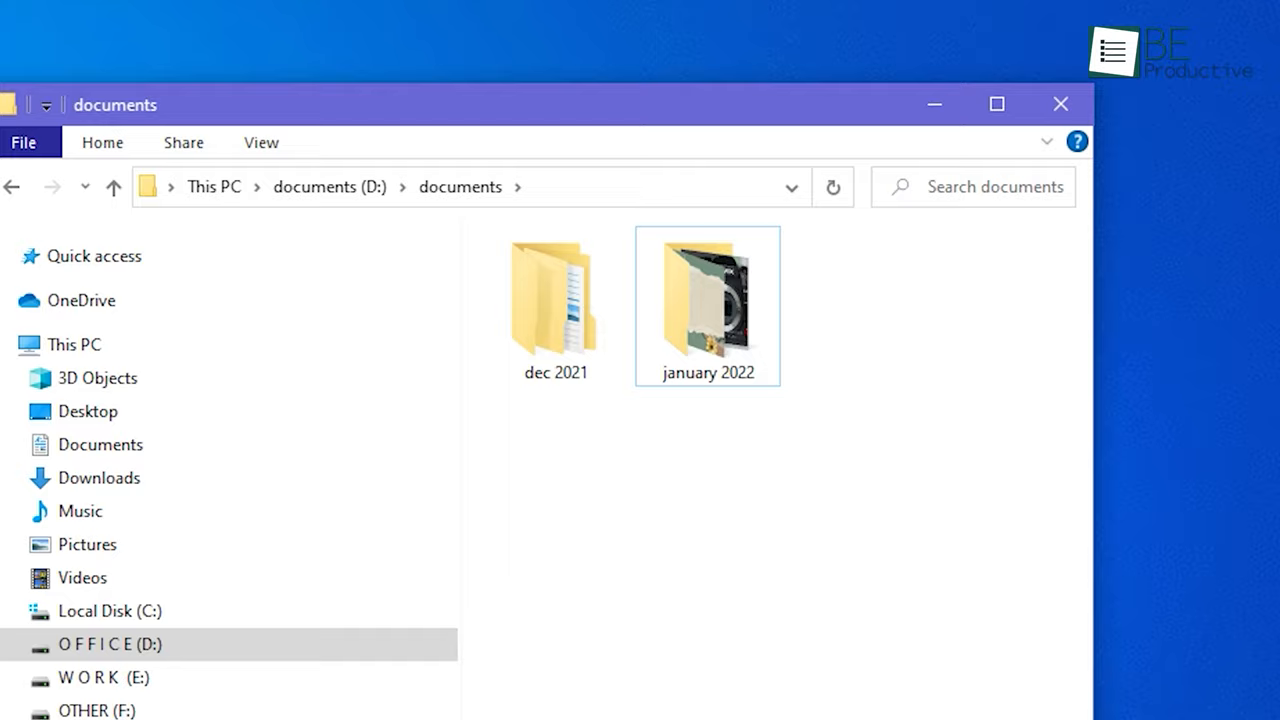
pyautogui.doubleClick(708, 300)
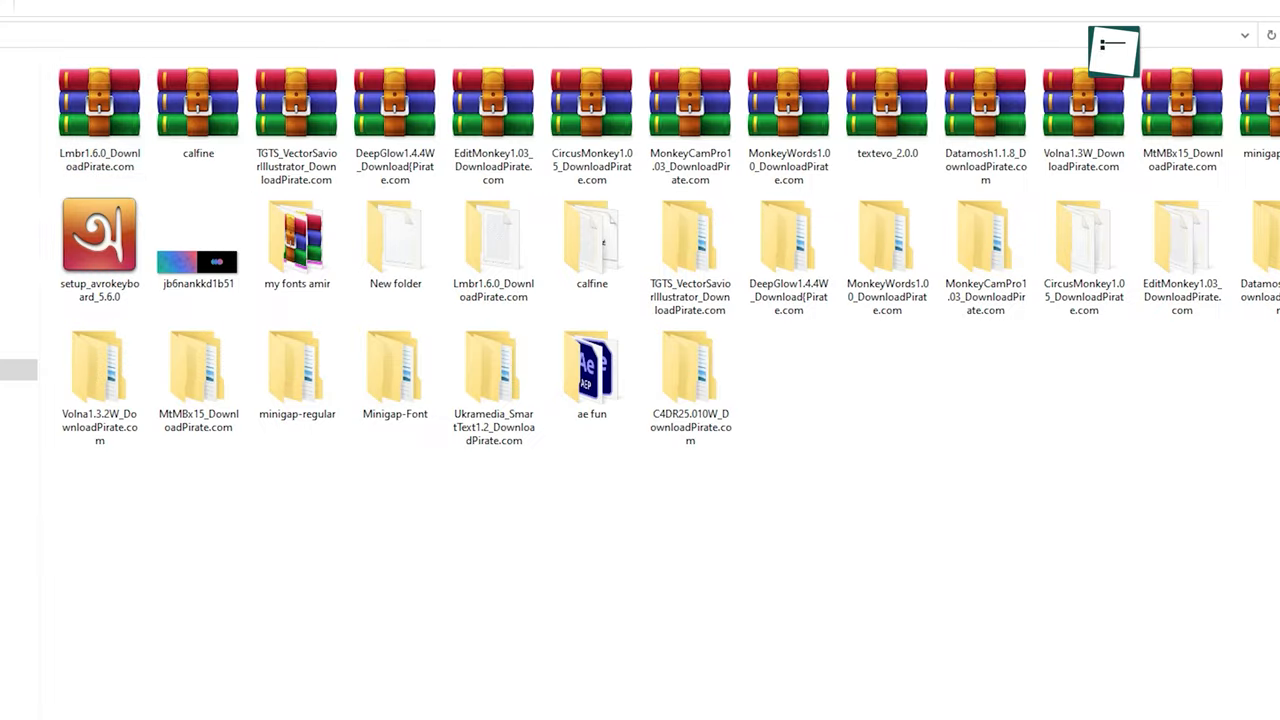
# Delete the compressed WinRAR archives on OTHER (F:), then start moving leftover items into an archive folder
pyautogui.click(99, 370)
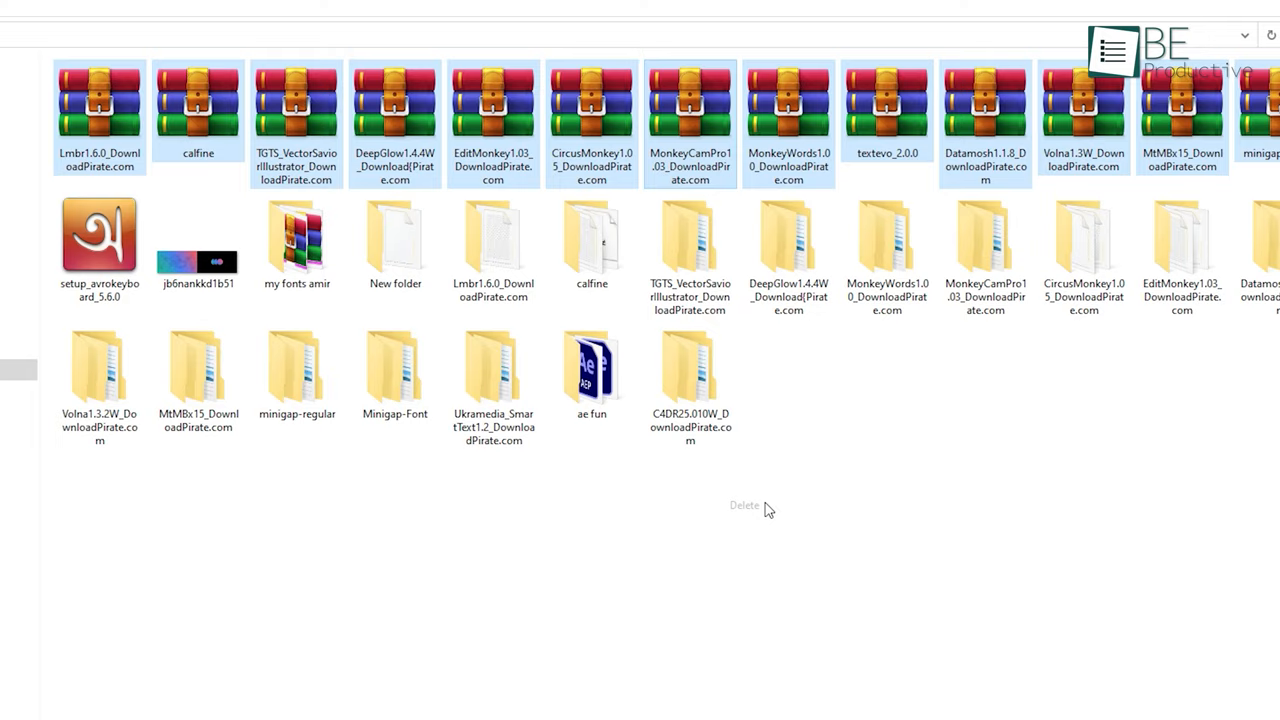
pyautogui.click(744, 505)
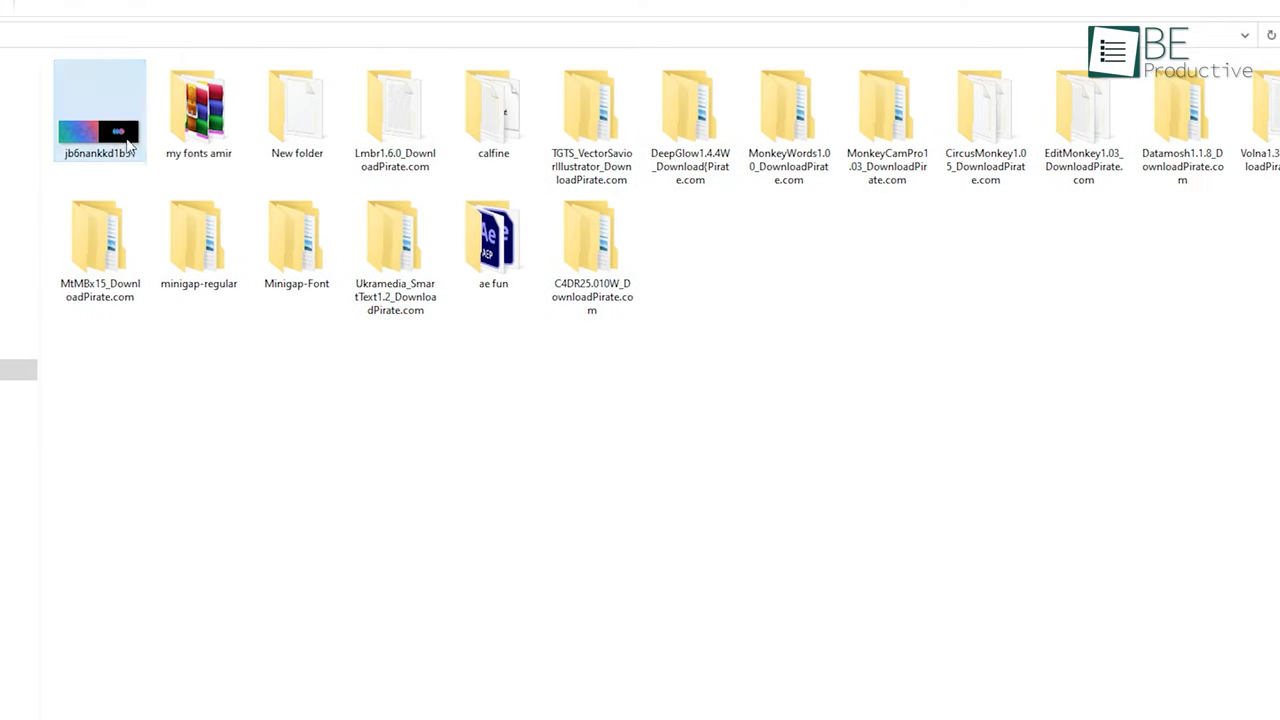
pyautogui.rightClick(100, 110)
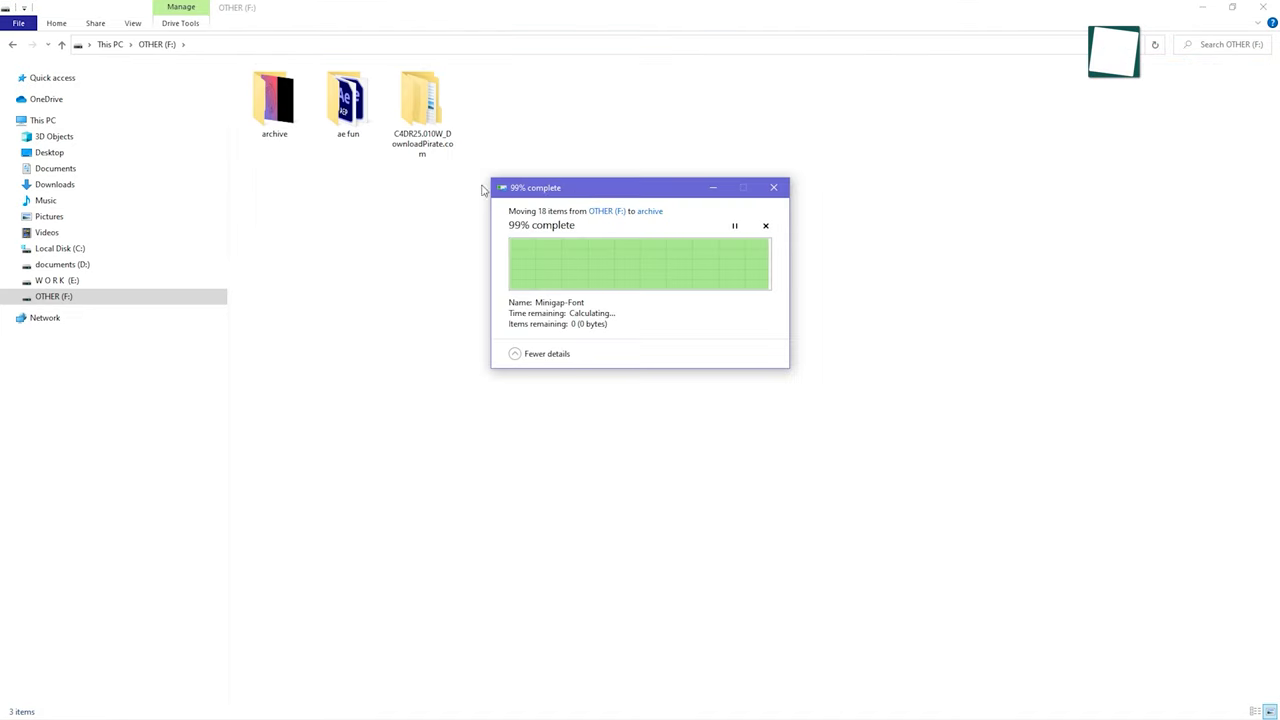
pyautogui.moveTo(315, 162)
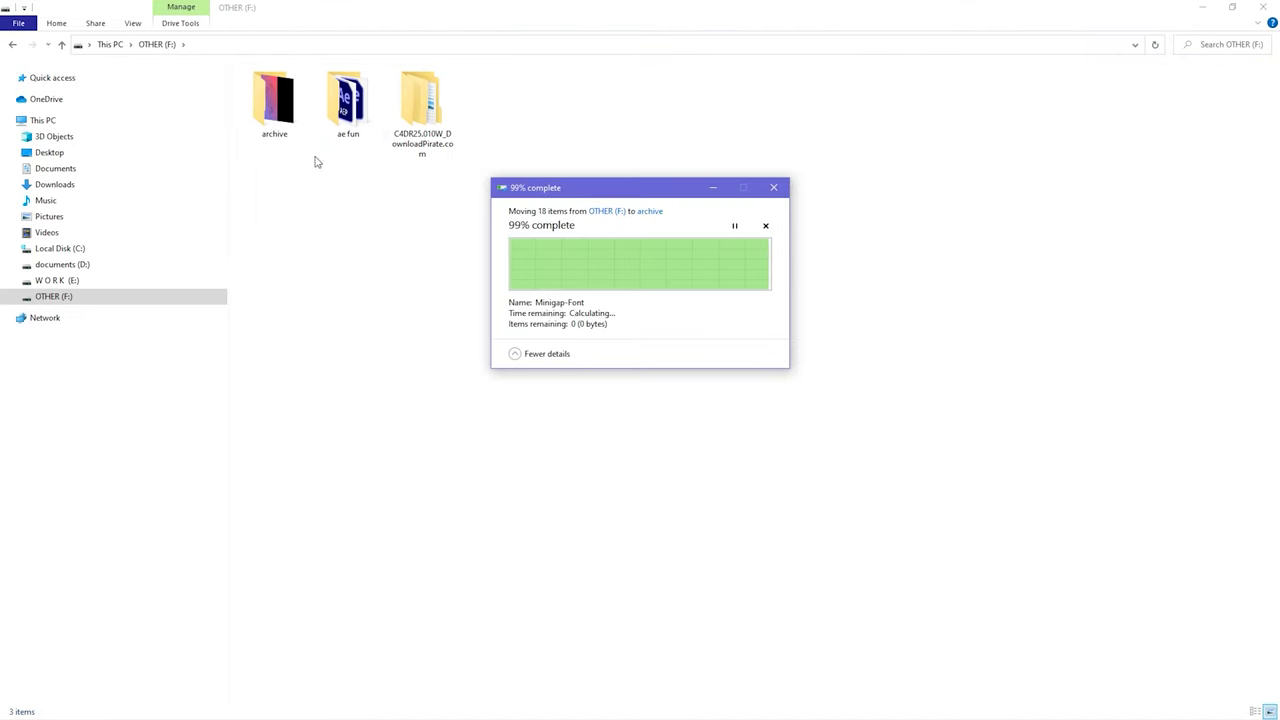